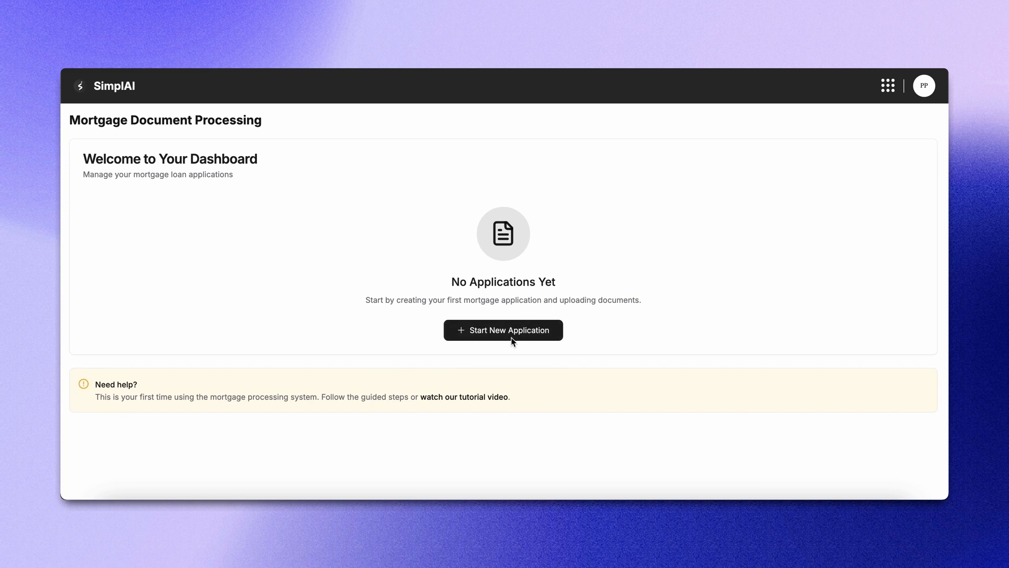
Step: Start a new mortgage application from the empty dashboard, reaching the Upload Documents step
click(504, 330)
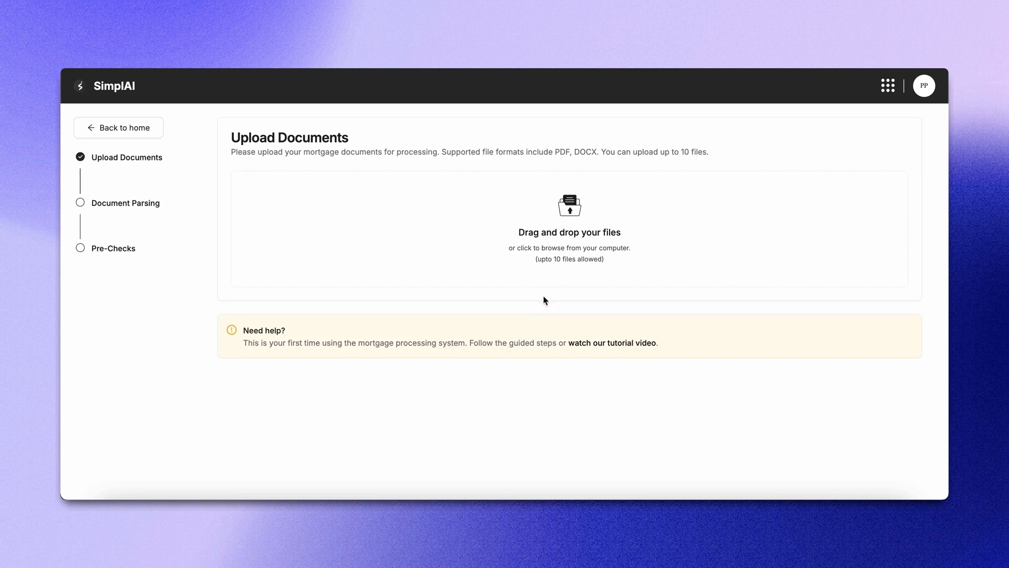
mouse_move(587, 240)
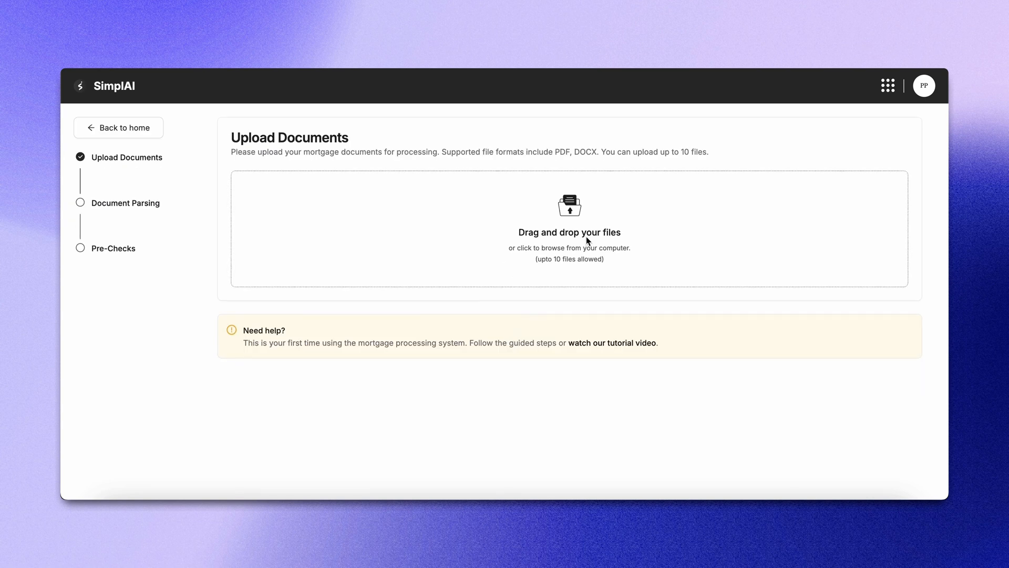
Step: Browse for and upload all nine mortgage PDFs, each showing a successful status
click(569, 228)
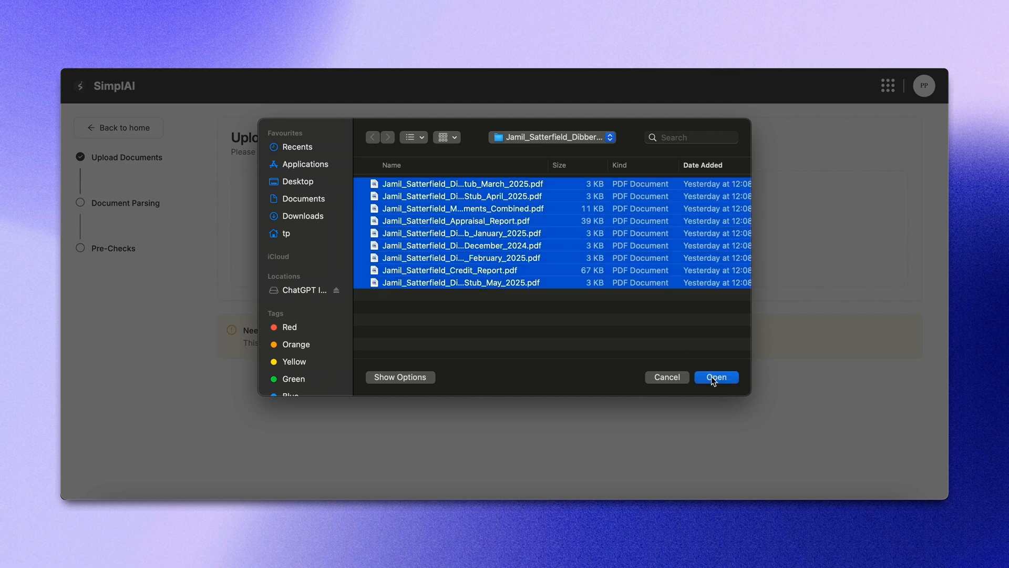
click(715, 377)
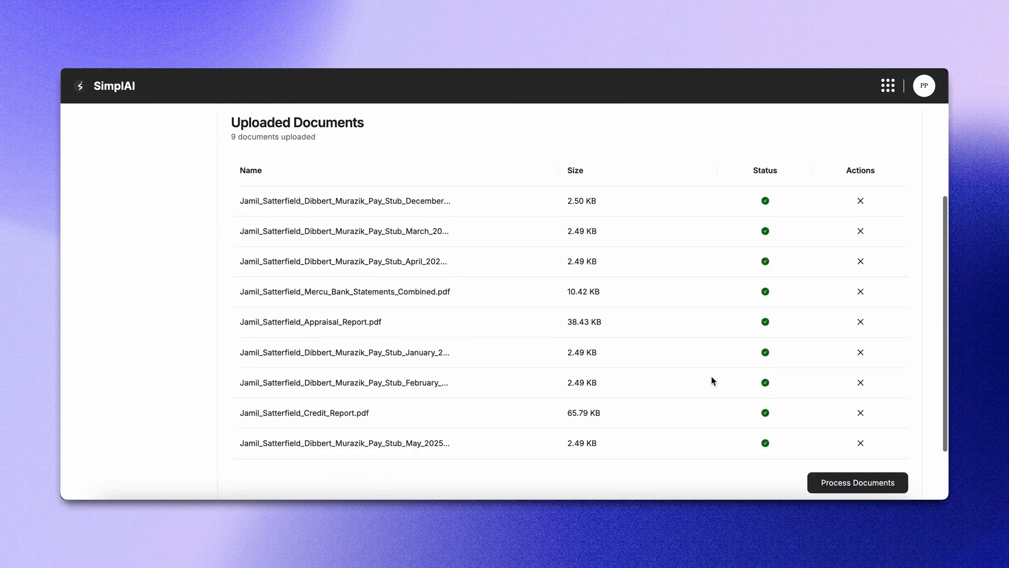
scroll(down, 3)
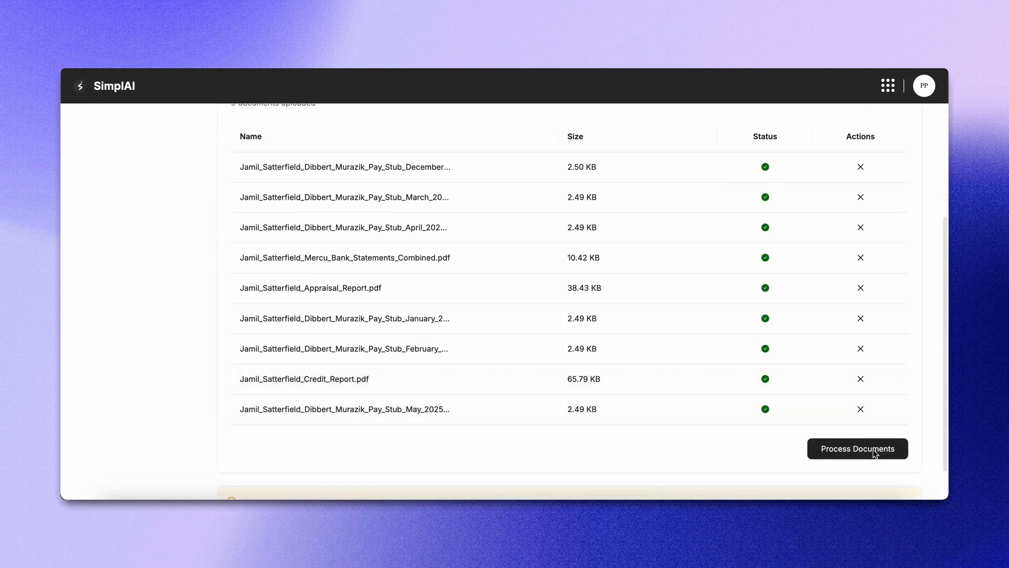
Step: Process the uploaded documents so each one shows a parsing status
click(857, 449)
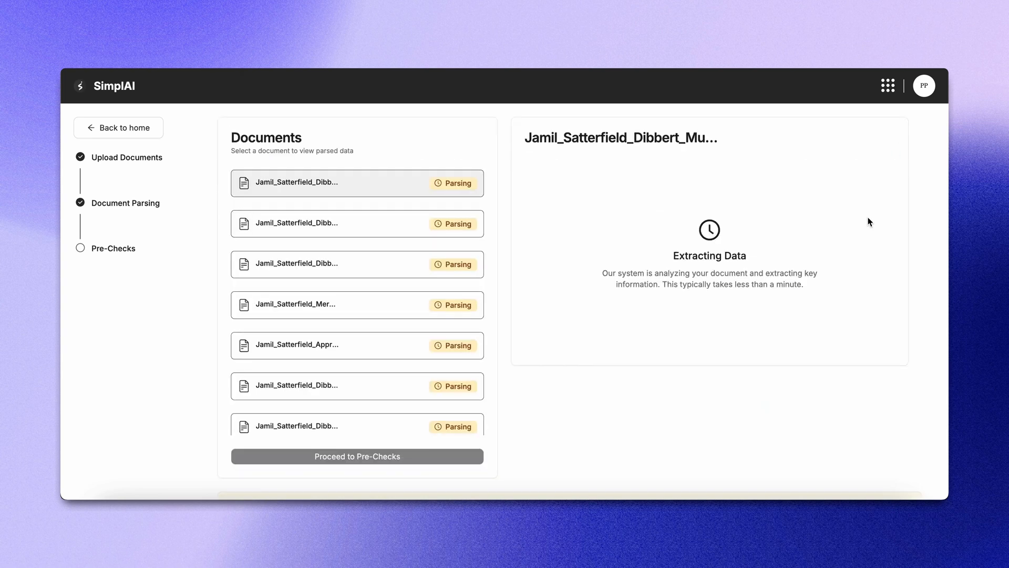
mouse_move(427, 151)
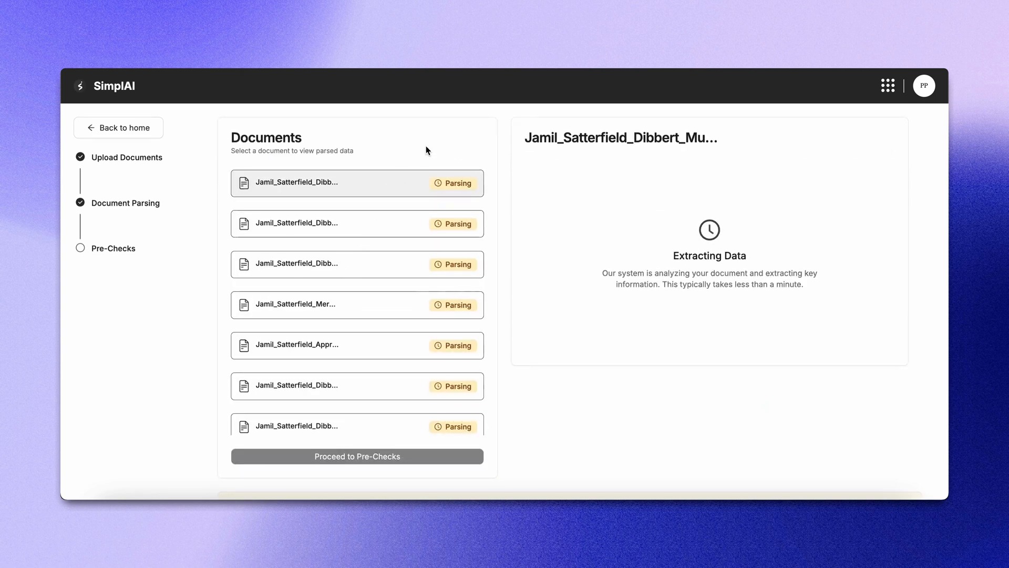
mouse_move(453, 140)
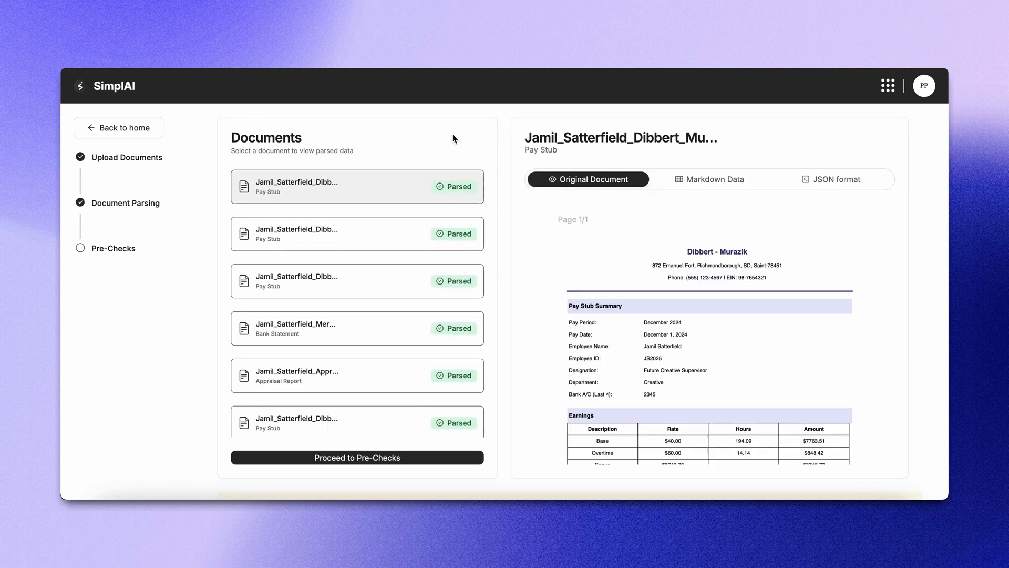
Step: Scroll through the first pay stub's original document down to its deductions and summary
scroll(down, 3)
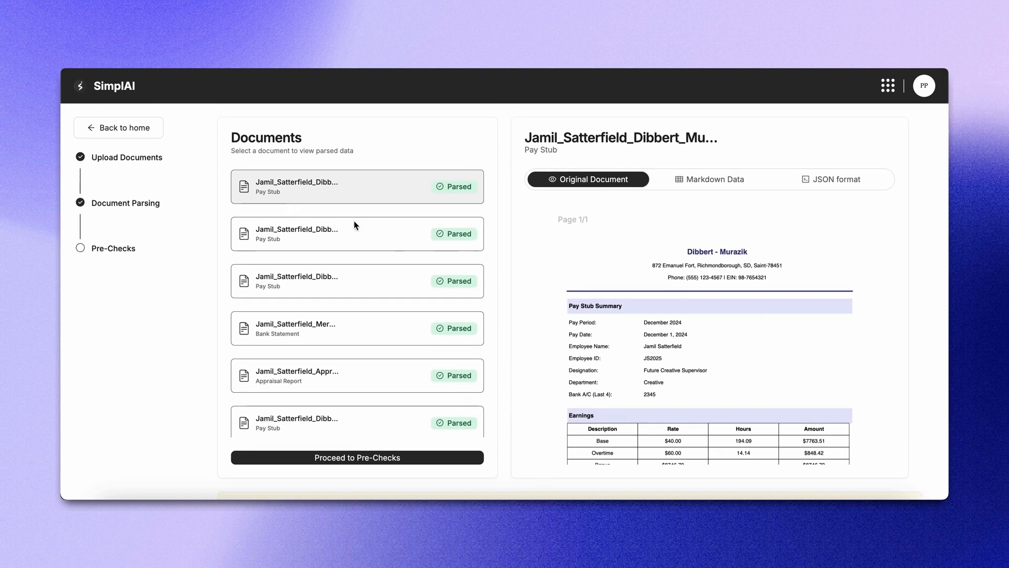
mouse_move(298, 381)
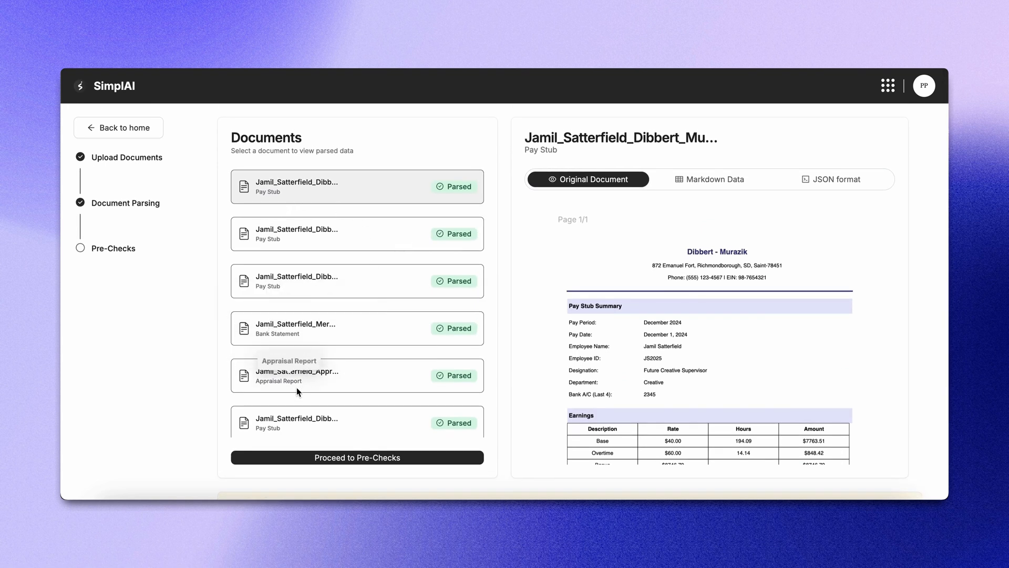
mouse_move(264, 307)
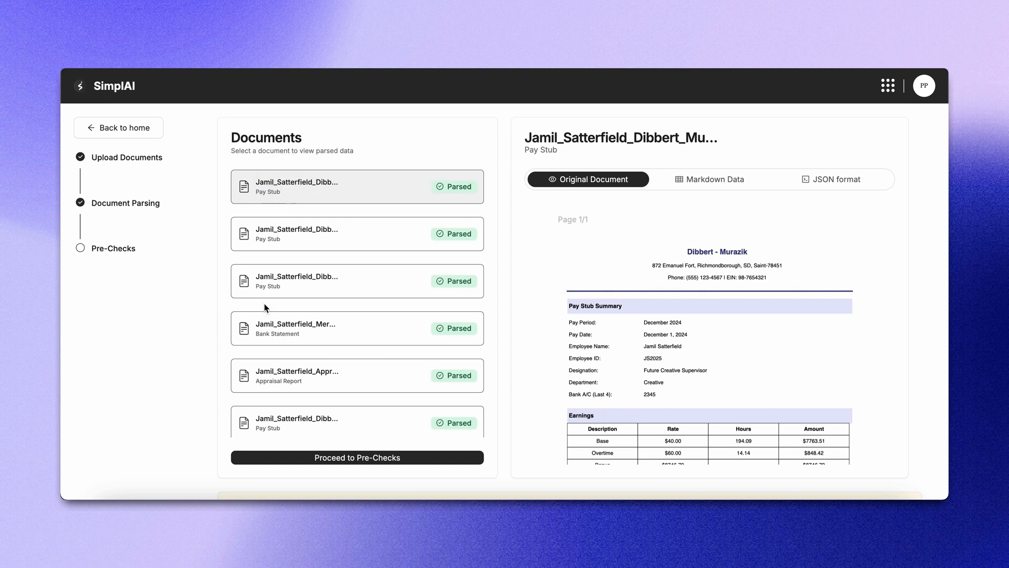
scroll(down, 3)
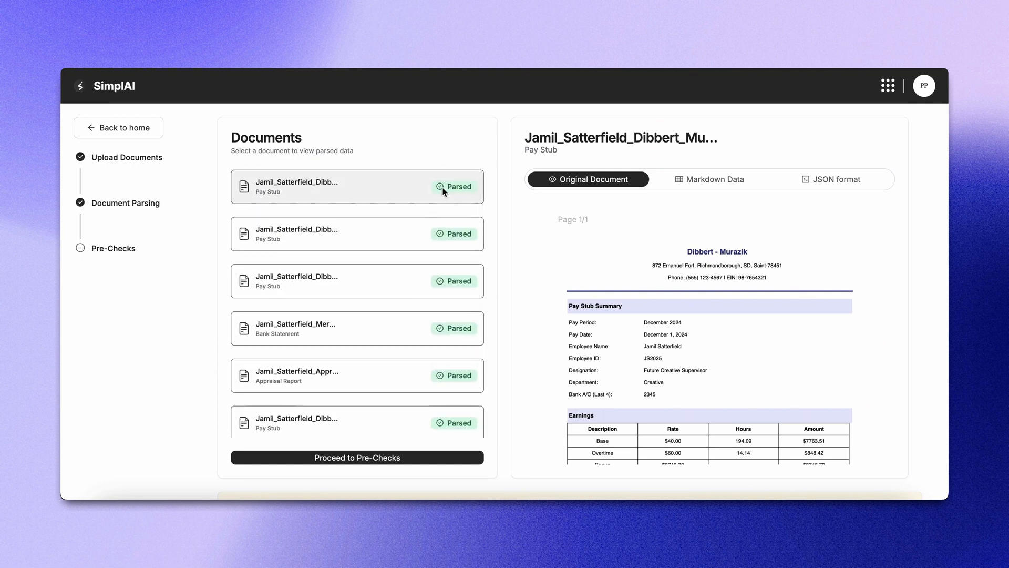
scroll(down, 3)
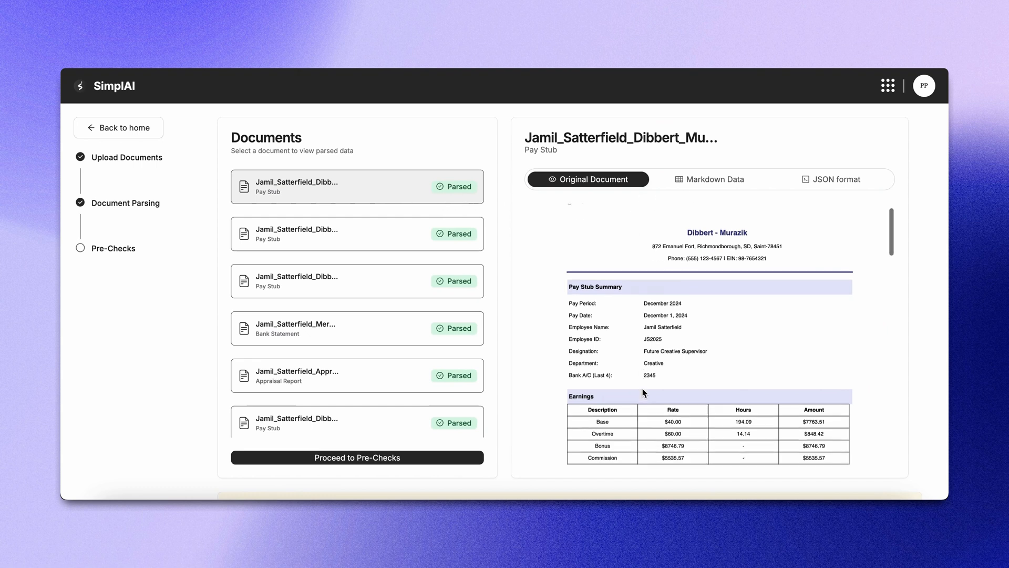
scroll(down, 3)
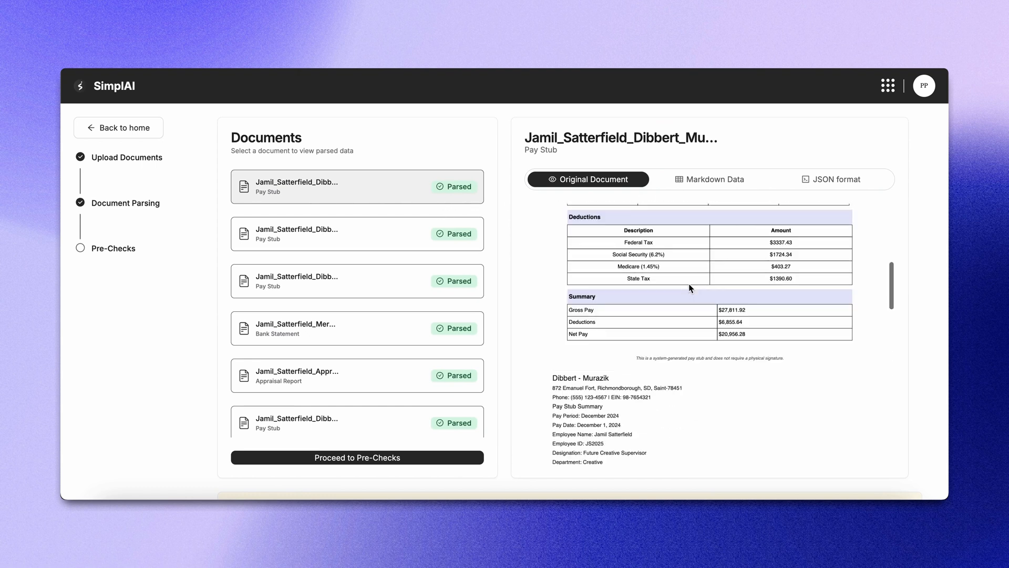
Step: Review the pay stub's extracted data as Markdown, then as JSON down to its summary fields
click(709, 179)
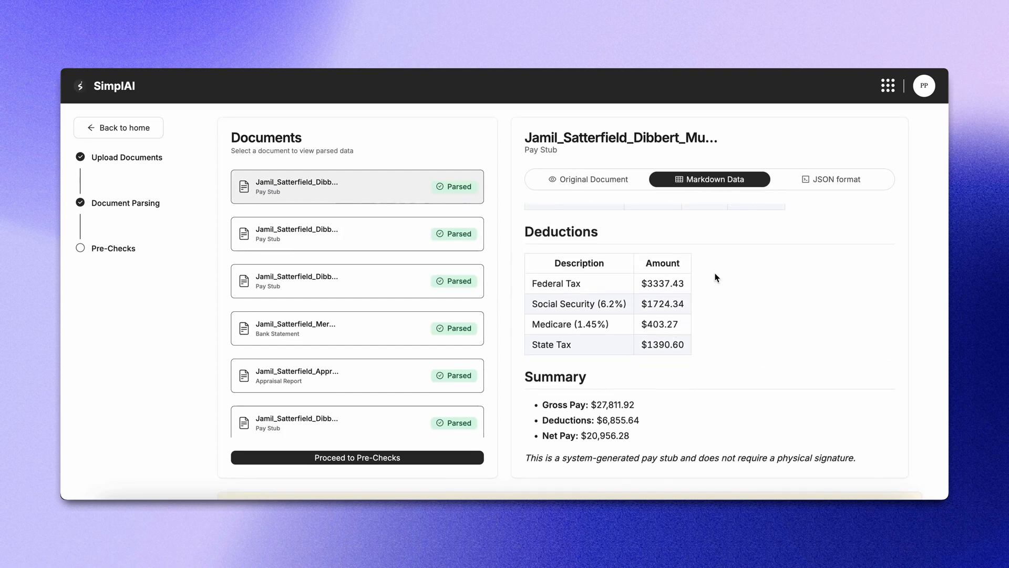
click(830, 179)
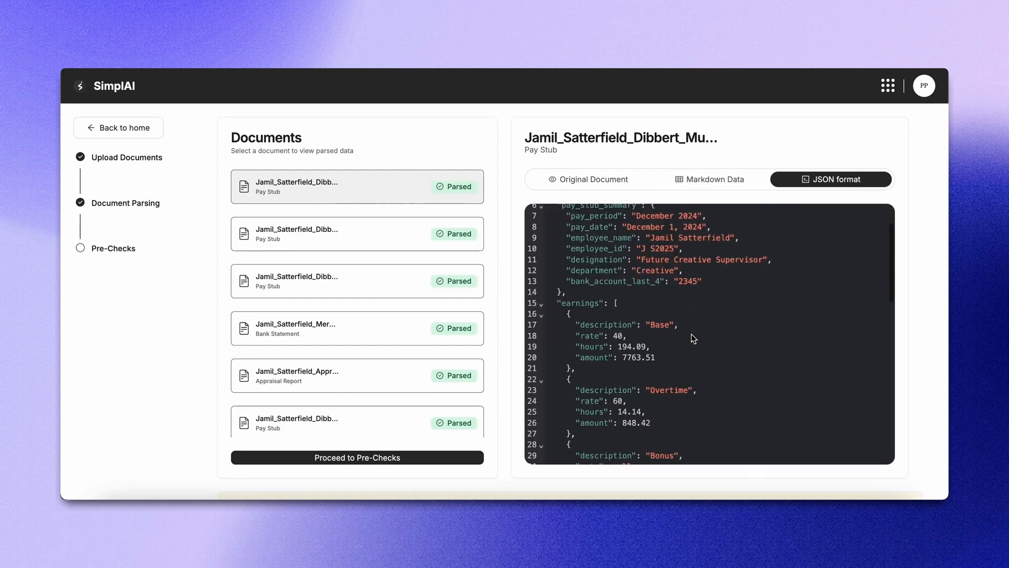
scroll(down, 3)
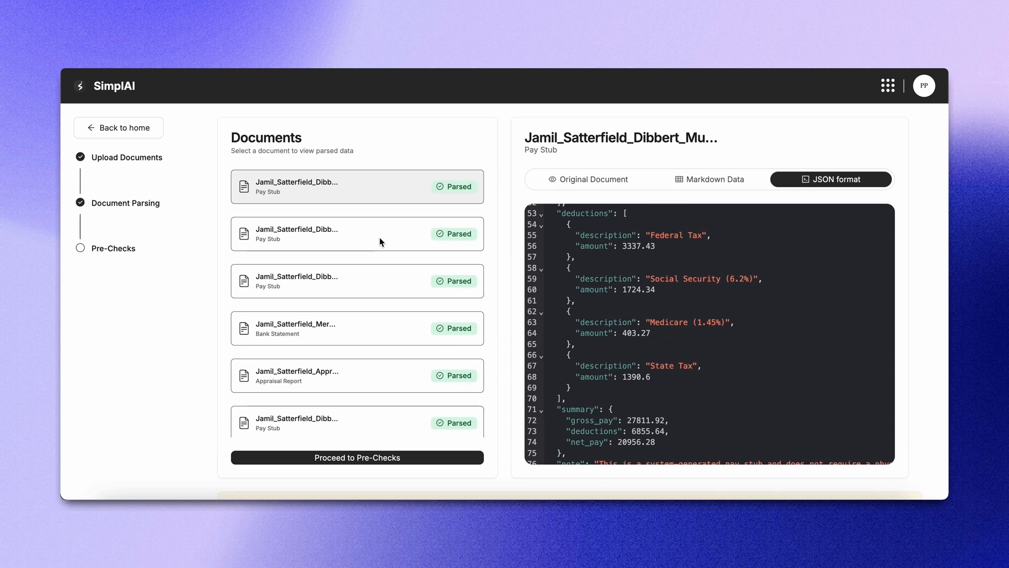
mouse_move(669, 228)
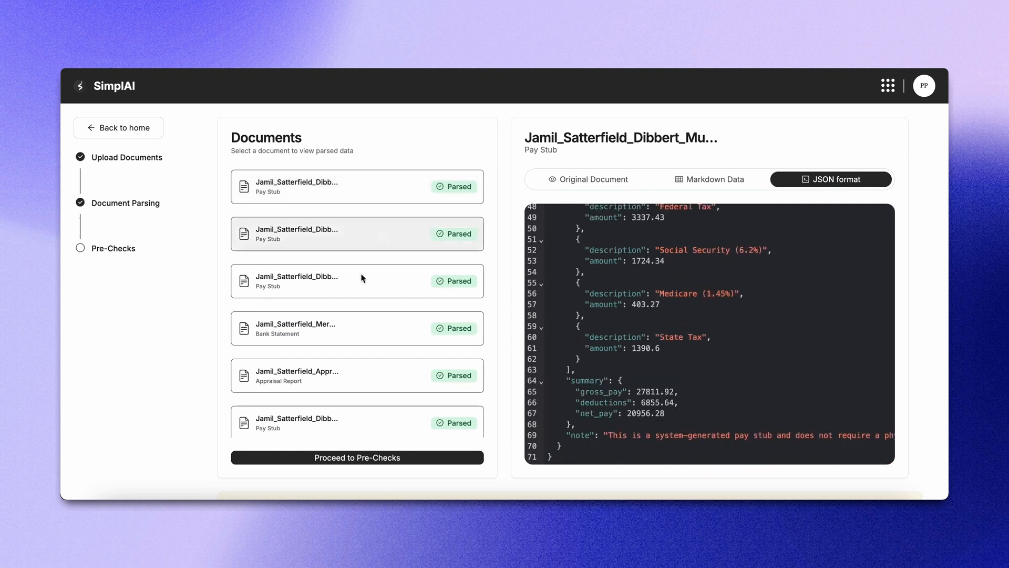
Step: View the bank statement's original scan and the credit report's JSON, then proceed to pre-checks
click(356, 328)
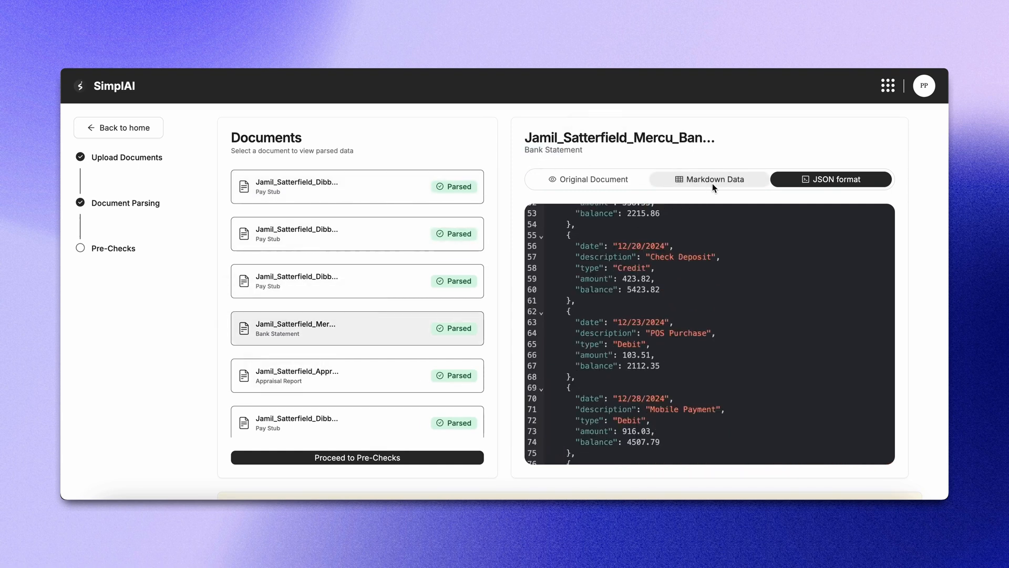
click(587, 179)
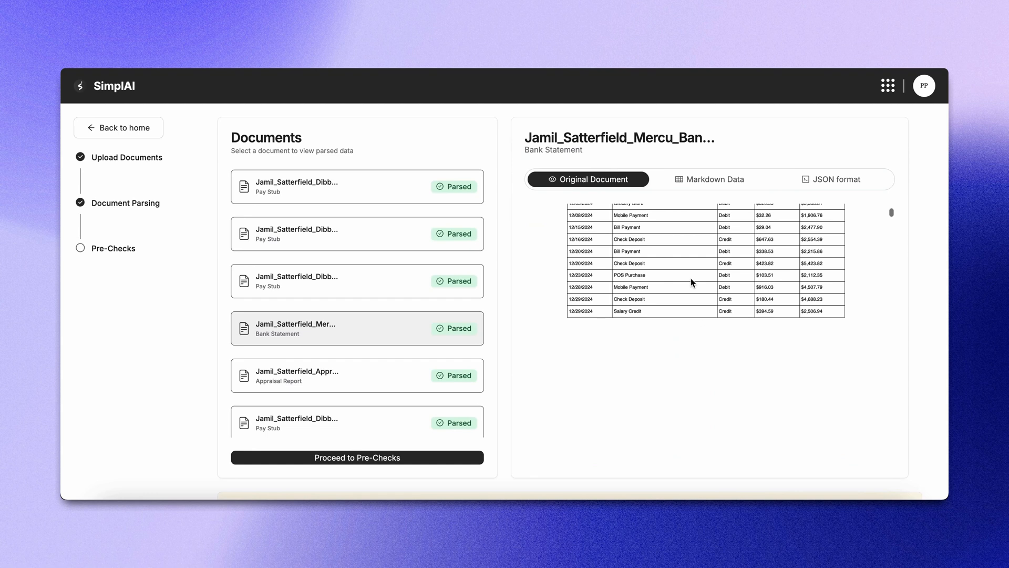
click(831, 179)
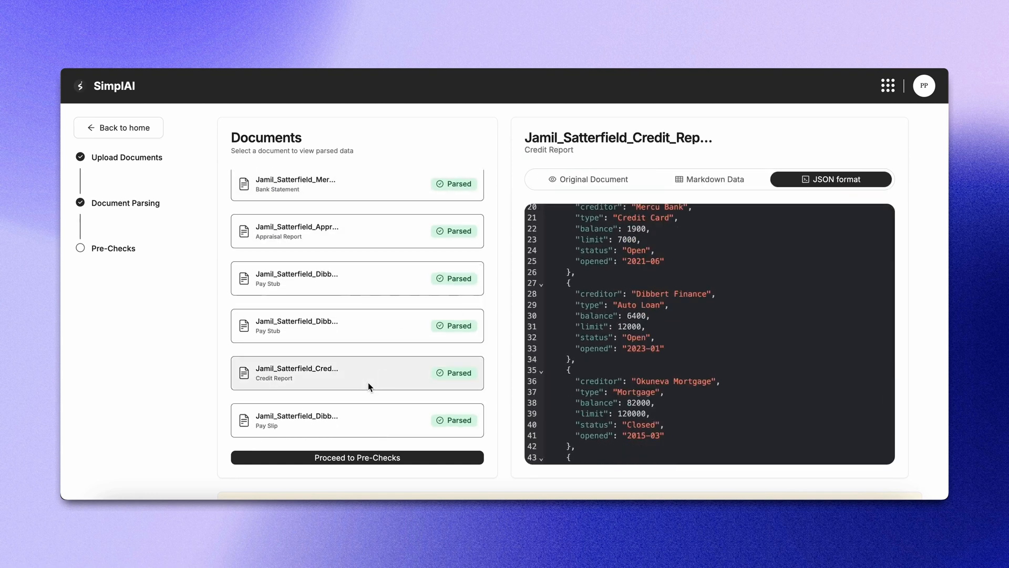
click(356, 458)
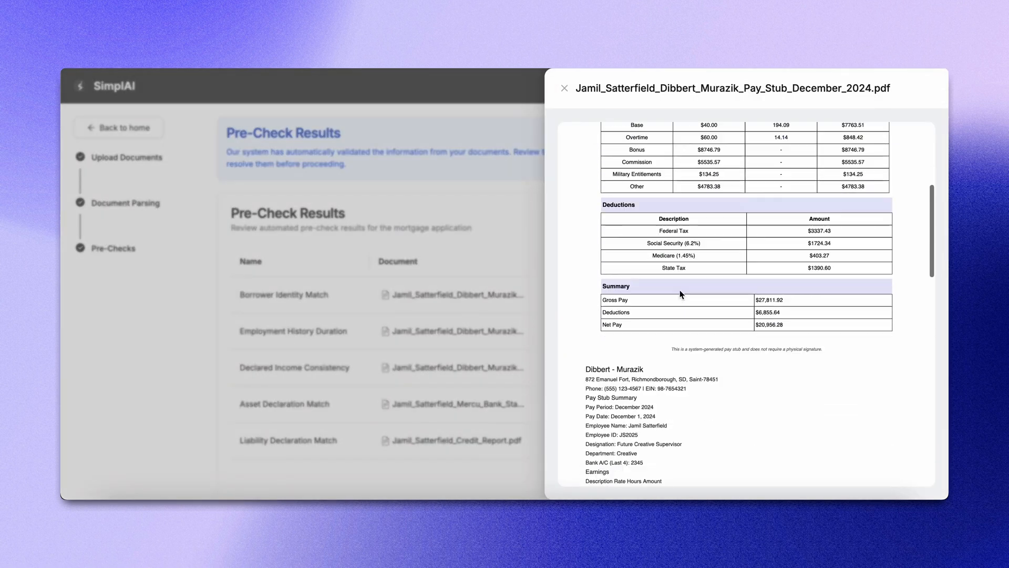
Step: Close the pay stub preview, review pre-checks down to Loan-to-Value Ratio, and finish the application
click(565, 89)
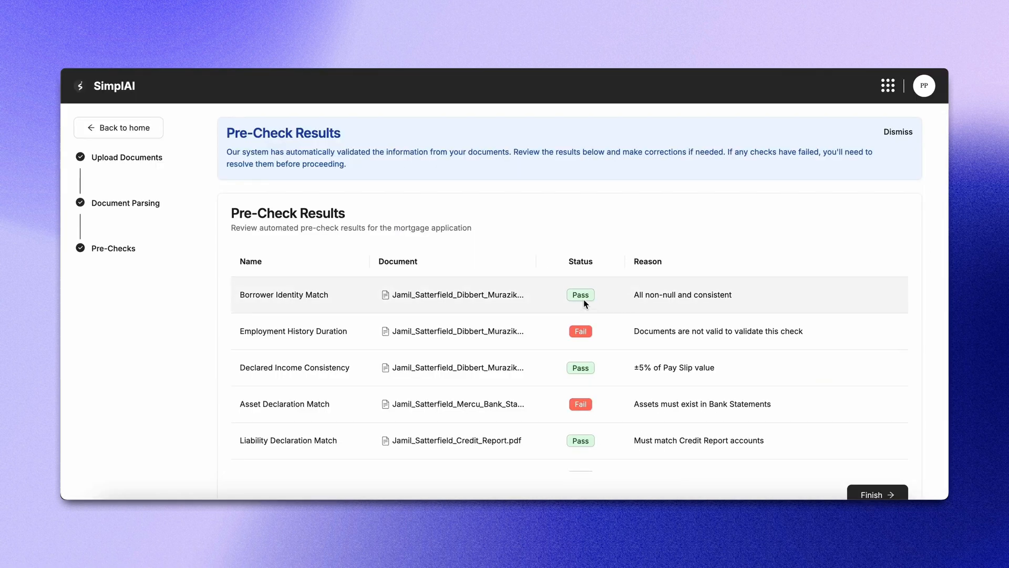
mouse_move(591, 314)
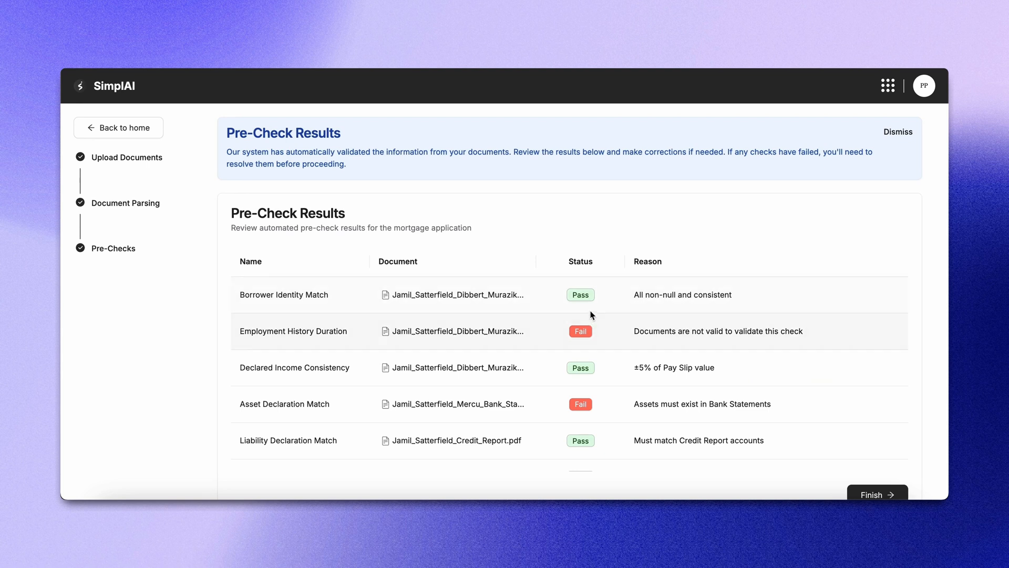
scroll(down, 3)
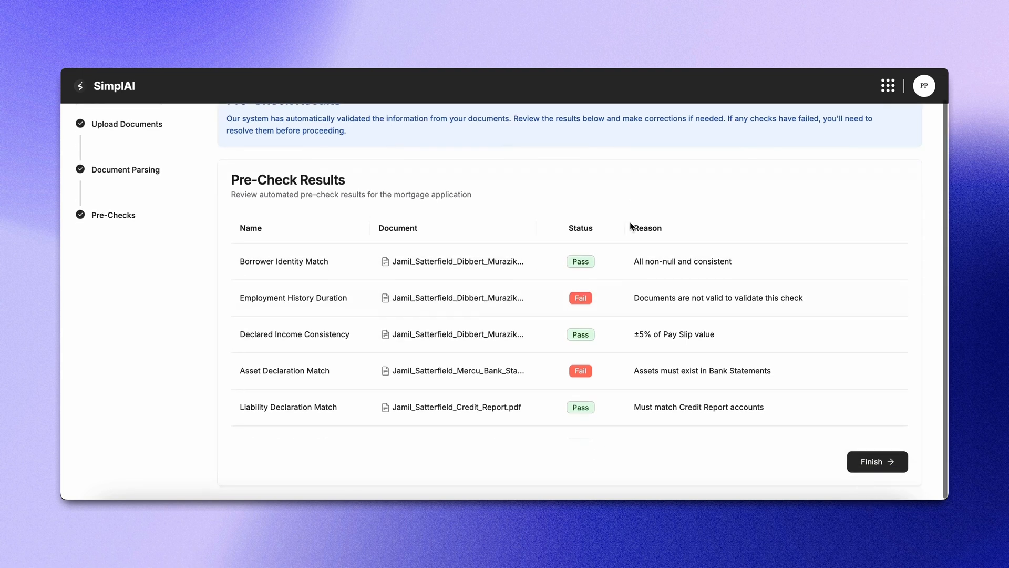
scroll(down, 3)
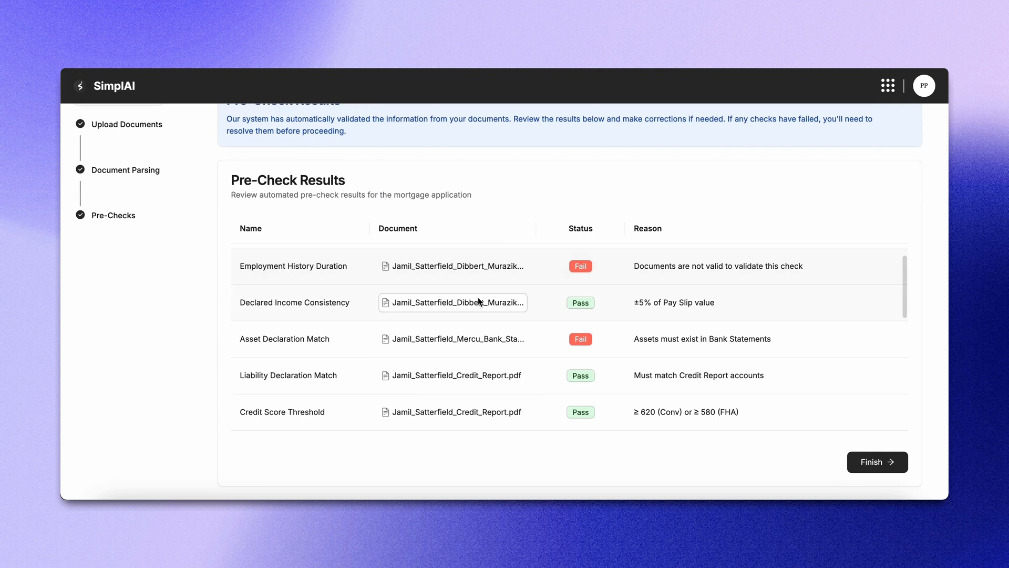
scroll(down, 3)
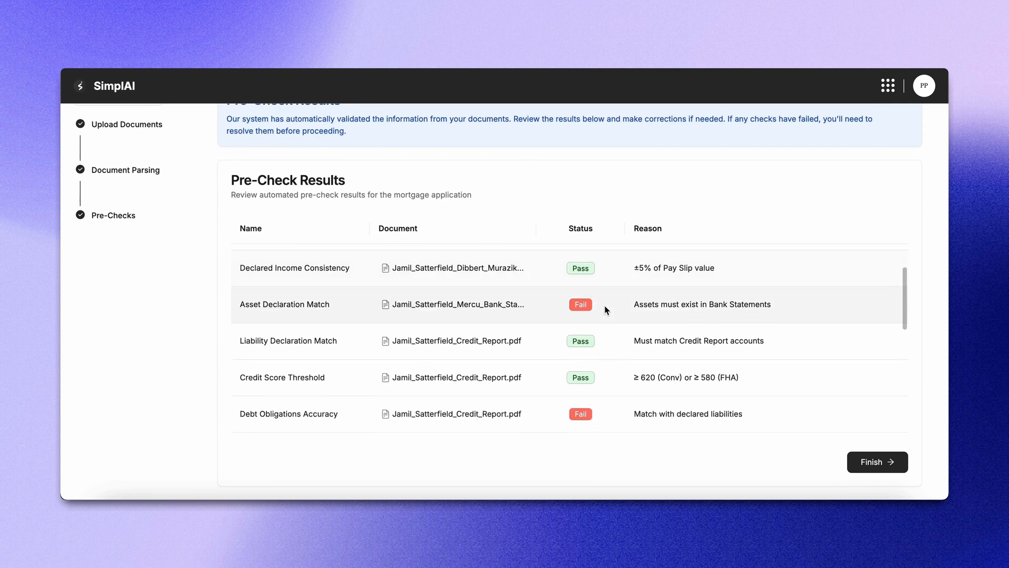
scroll(down, 3)
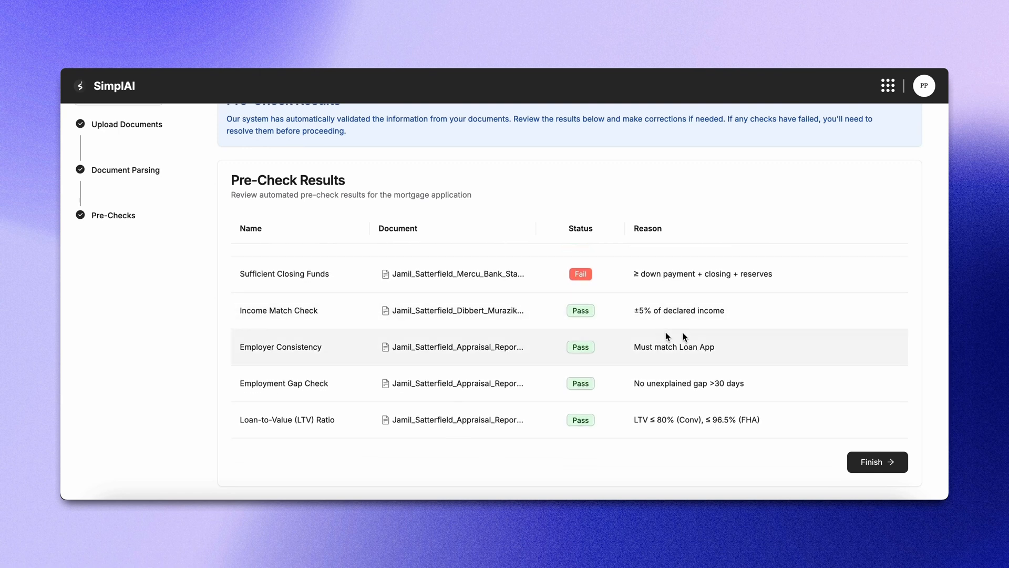
click(877, 461)
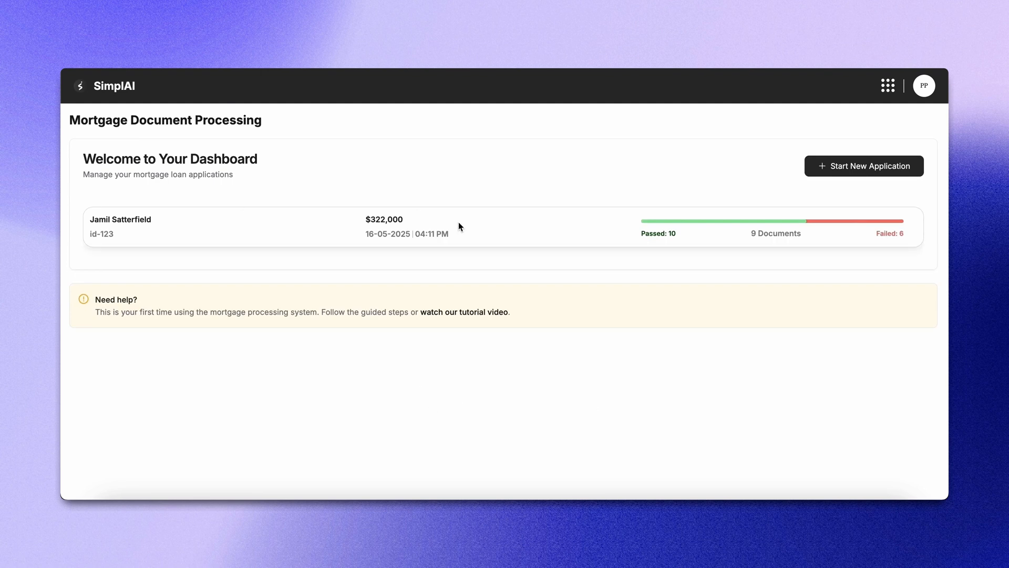
mouse_move(450, 234)
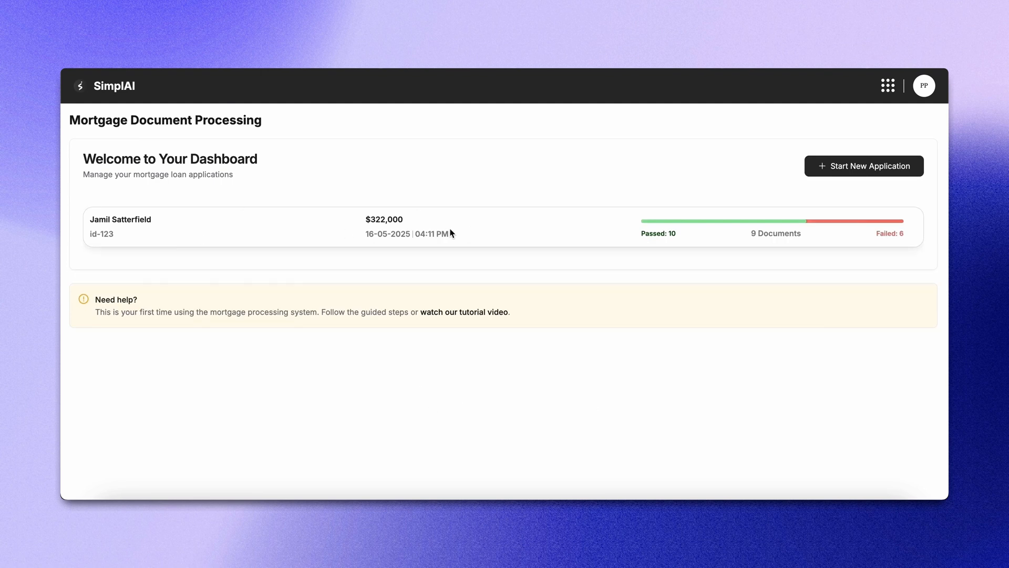
mouse_move(415, 236)
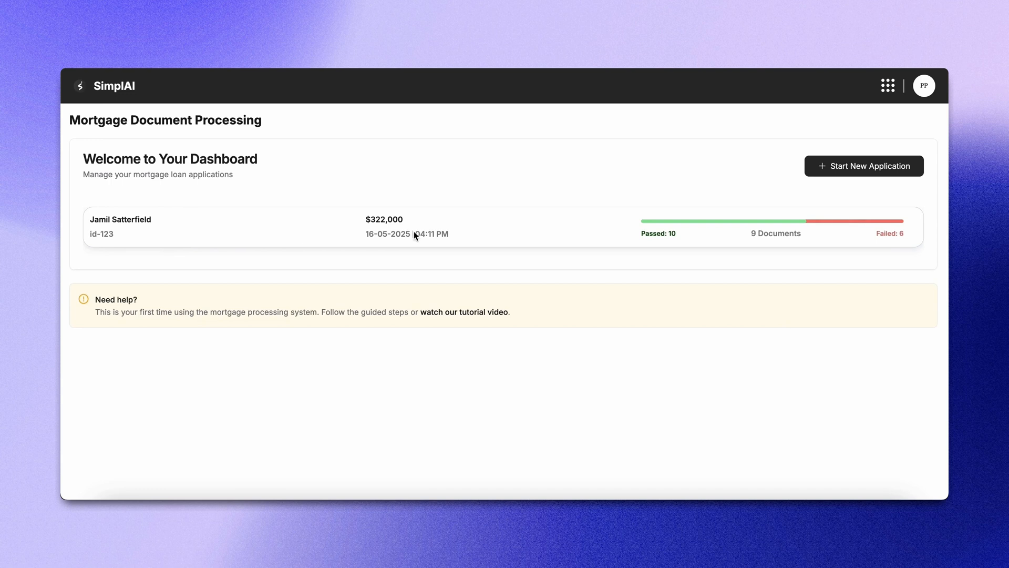
mouse_move(451, 228)
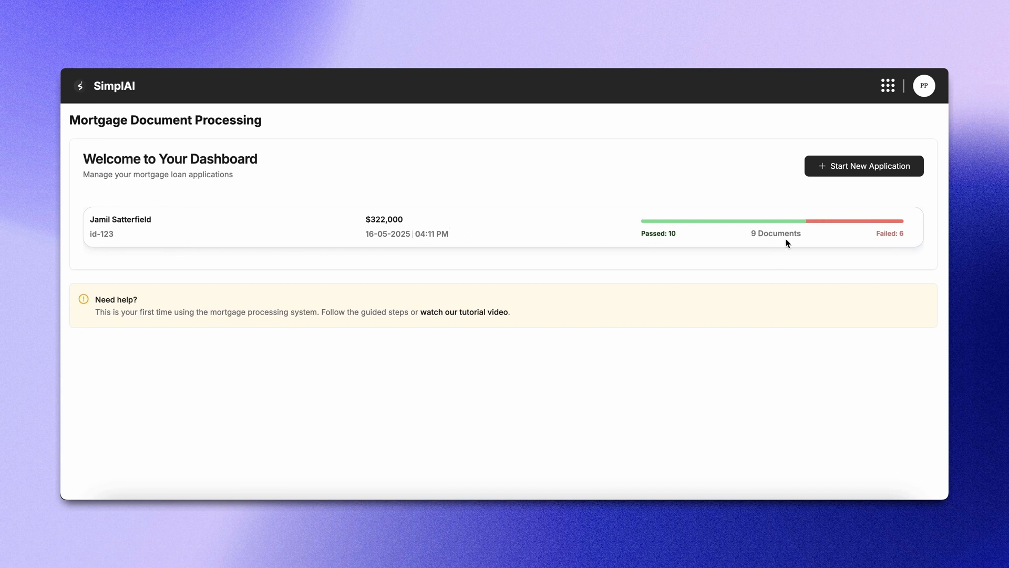
mouse_move(608, 239)
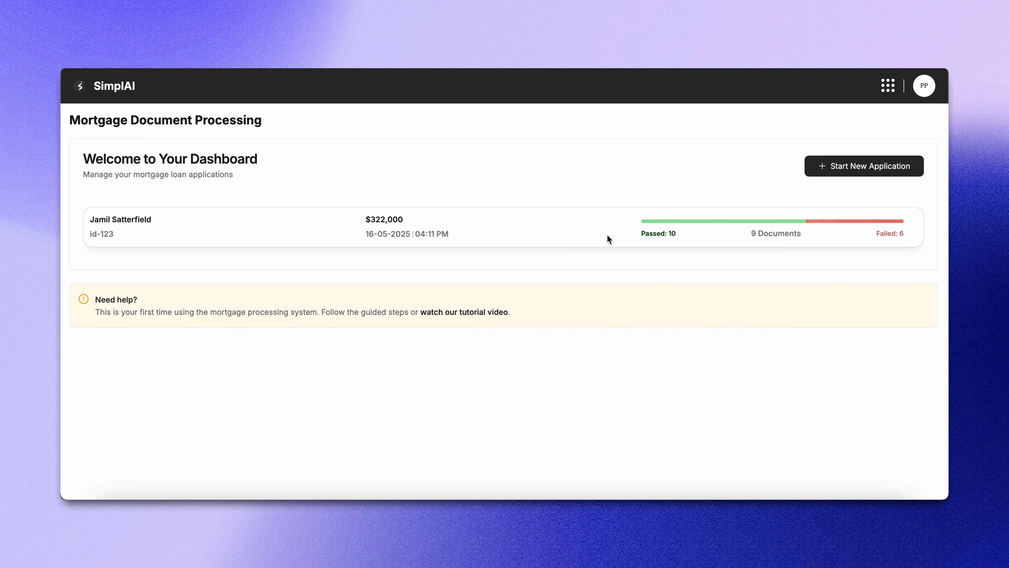
mouse_move(565, 268)
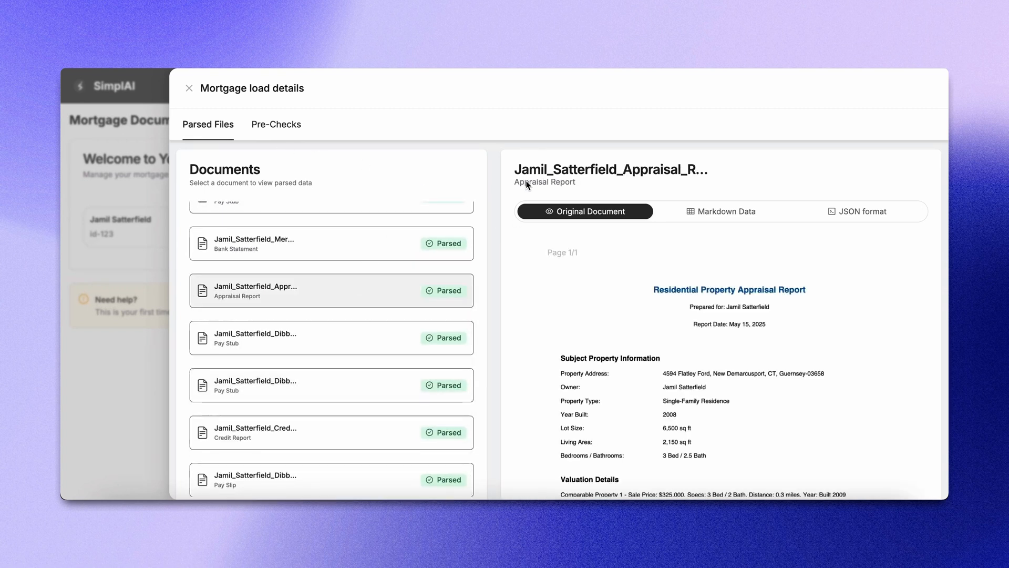
Step: Show the application's Pre-Checks results, briefly previewing the identity-check pay stub PDF
click(275, 124)
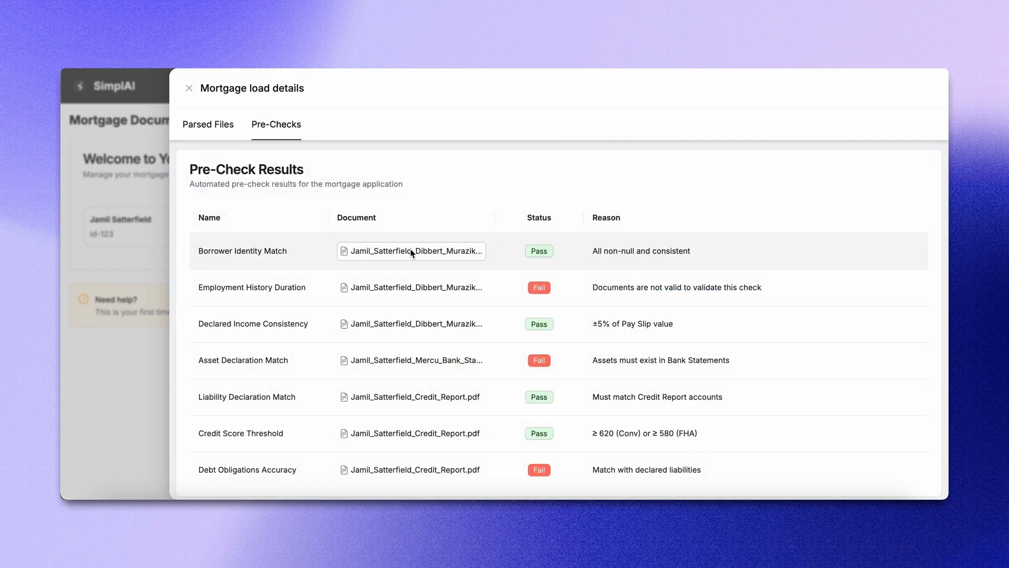
click(411, 250)
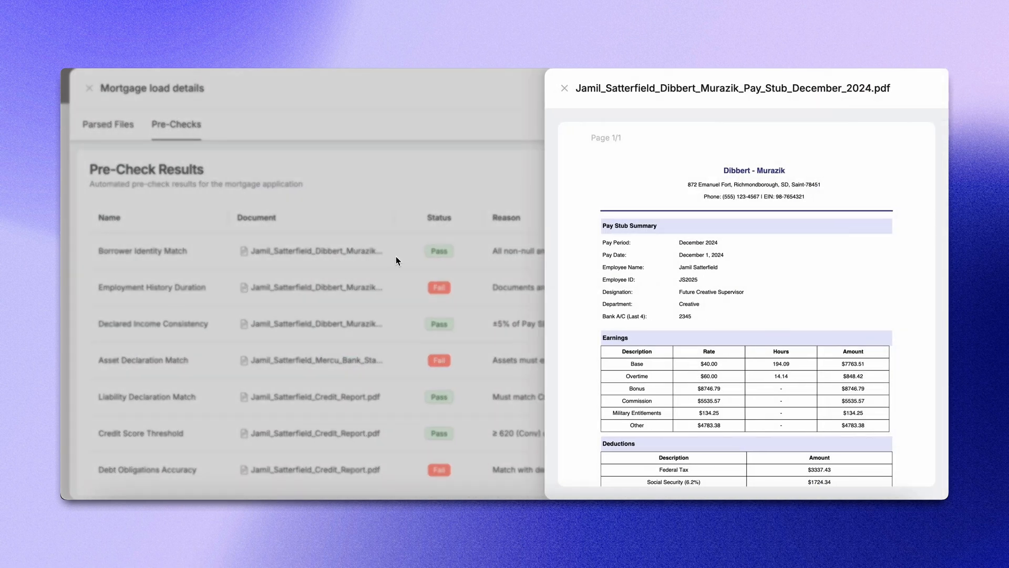
click(564, 89)
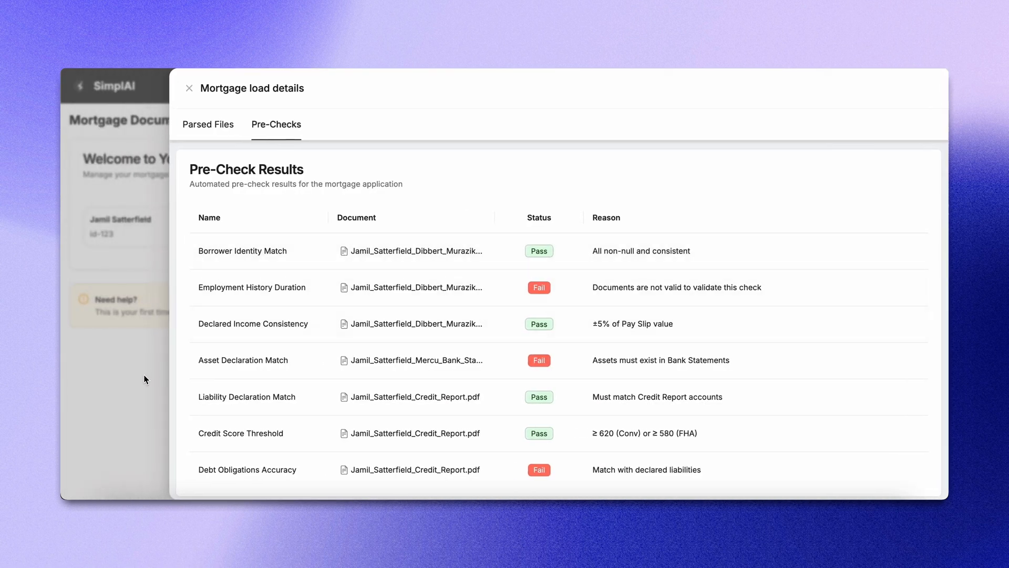